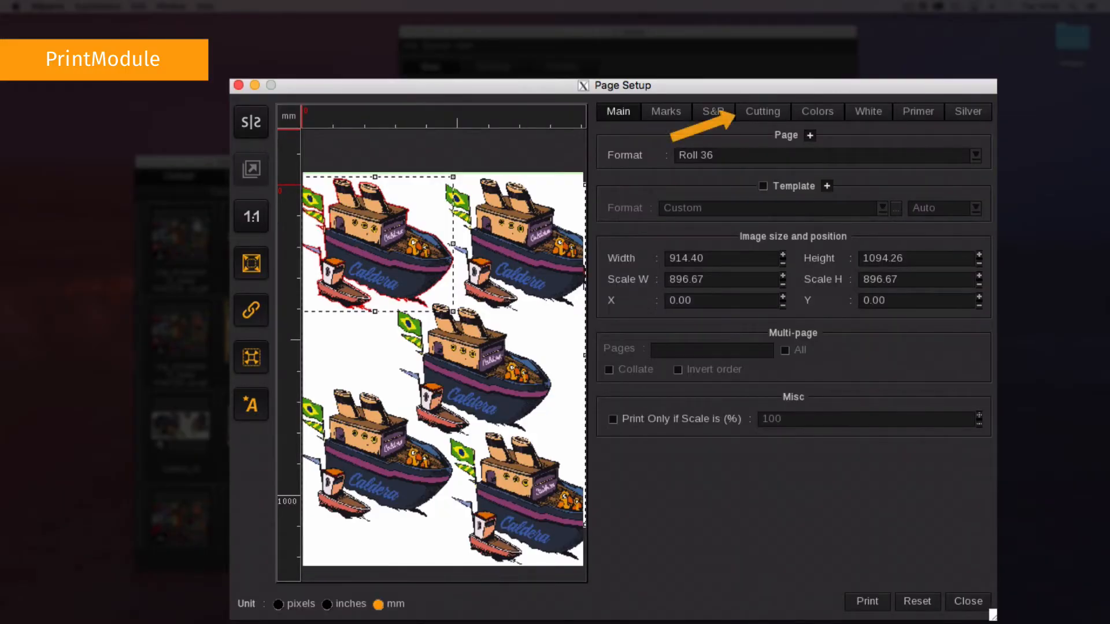
Step: Enable automatic registration marks on the Cutting page of Page Setup
click(762, 111)
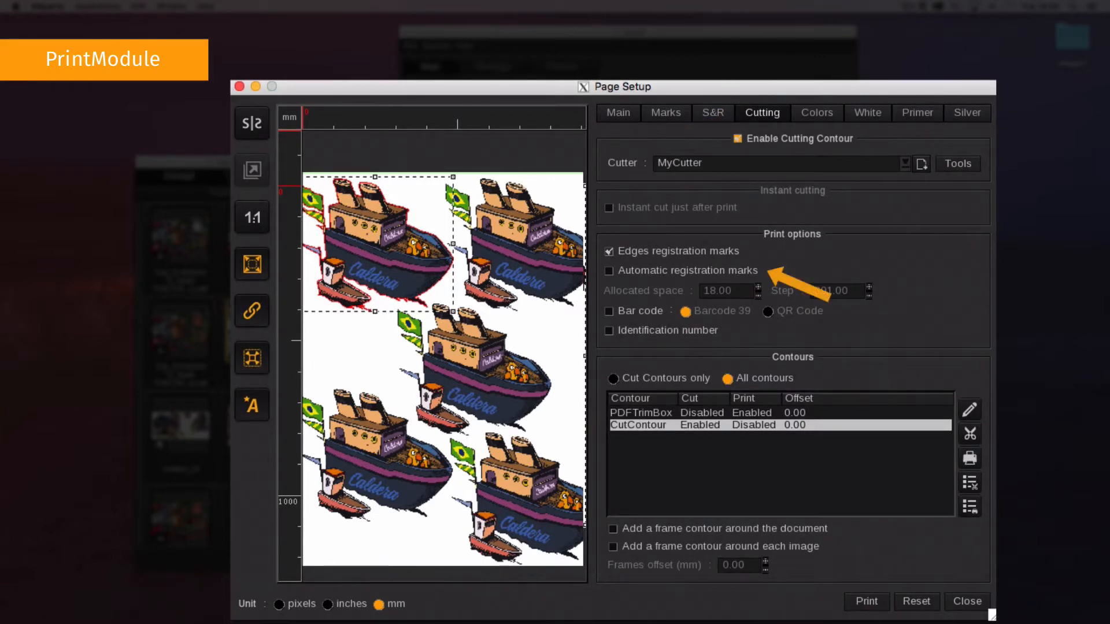
click(608, 271)
text(10)
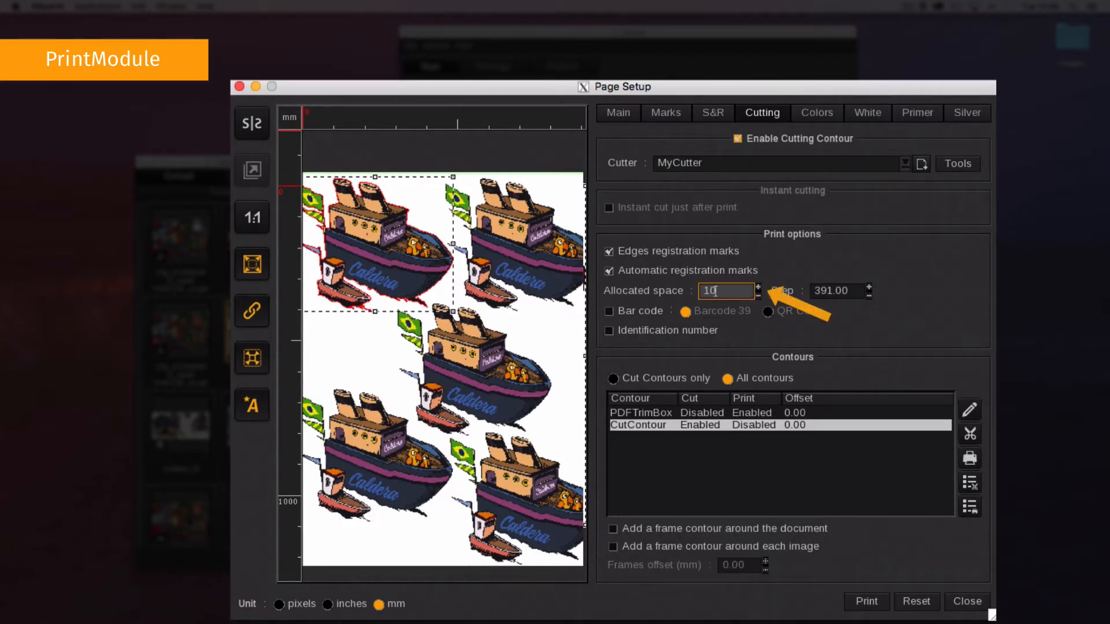
Step: Enable the identification number, keeping allocated space 18 and step 391
click(837, 290)
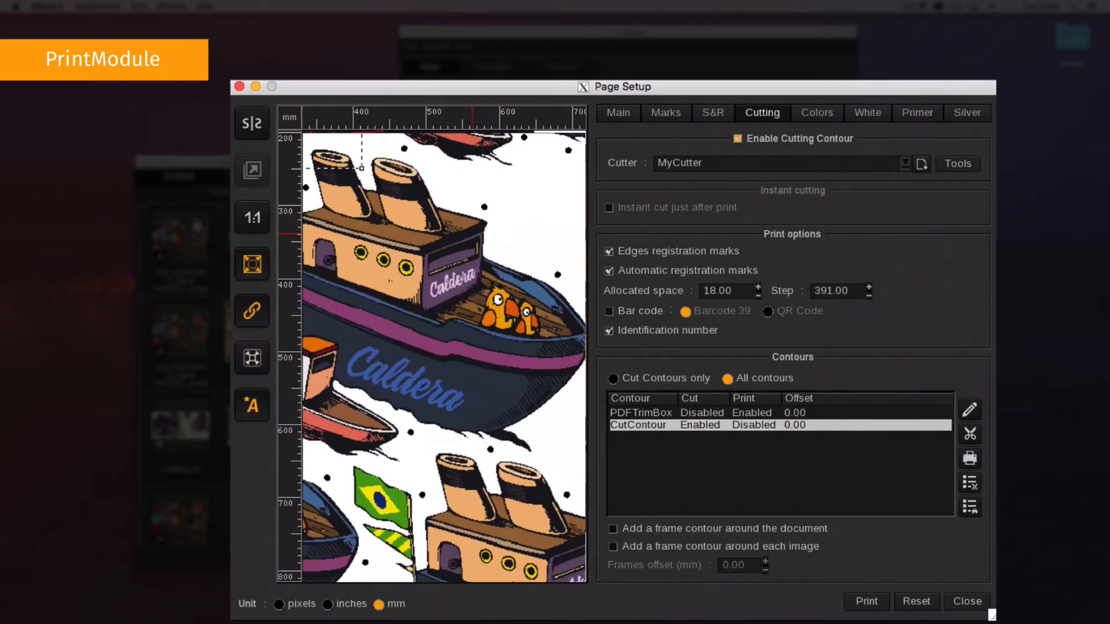
Step: Close Page Setup, leaving the Bateaux.pdf job in the CalderaJet queue
click(965, 601)
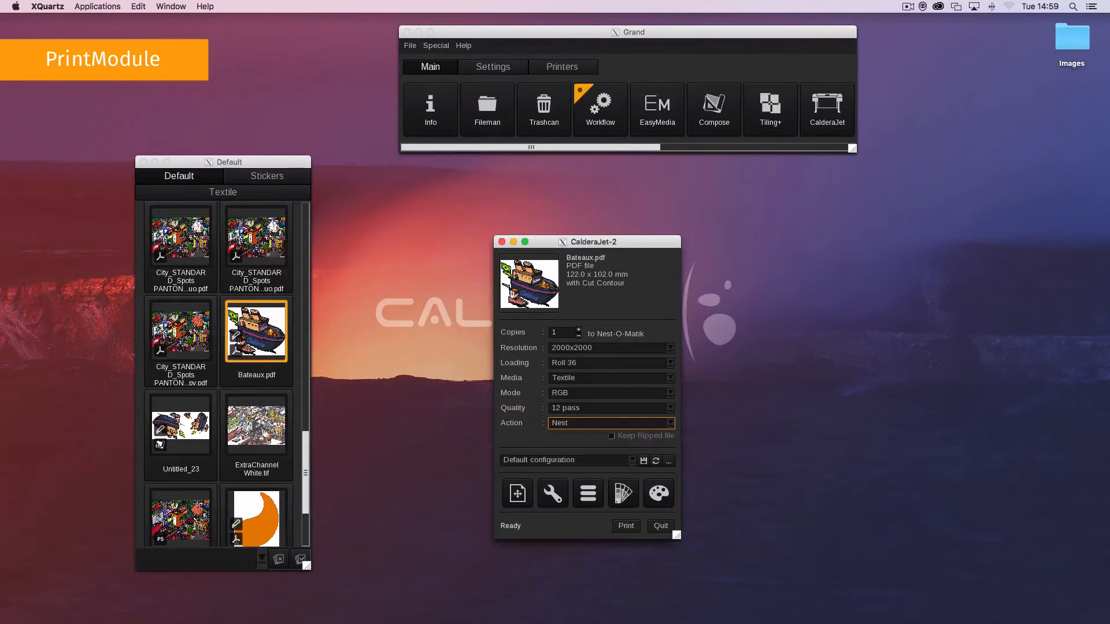
Step: Launch Compose from the Grand main bar to open the Untitled_23 ship layout
click(714, 104)
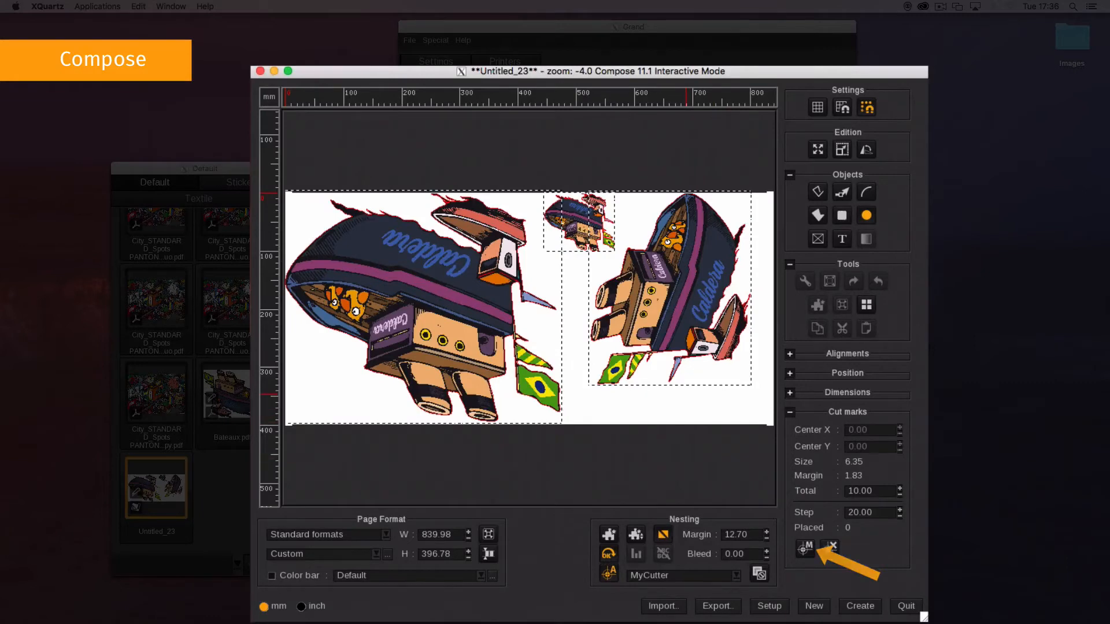
Step: Add a registration mark centred at 600 x 200 with a total of 20
click(804, 549)
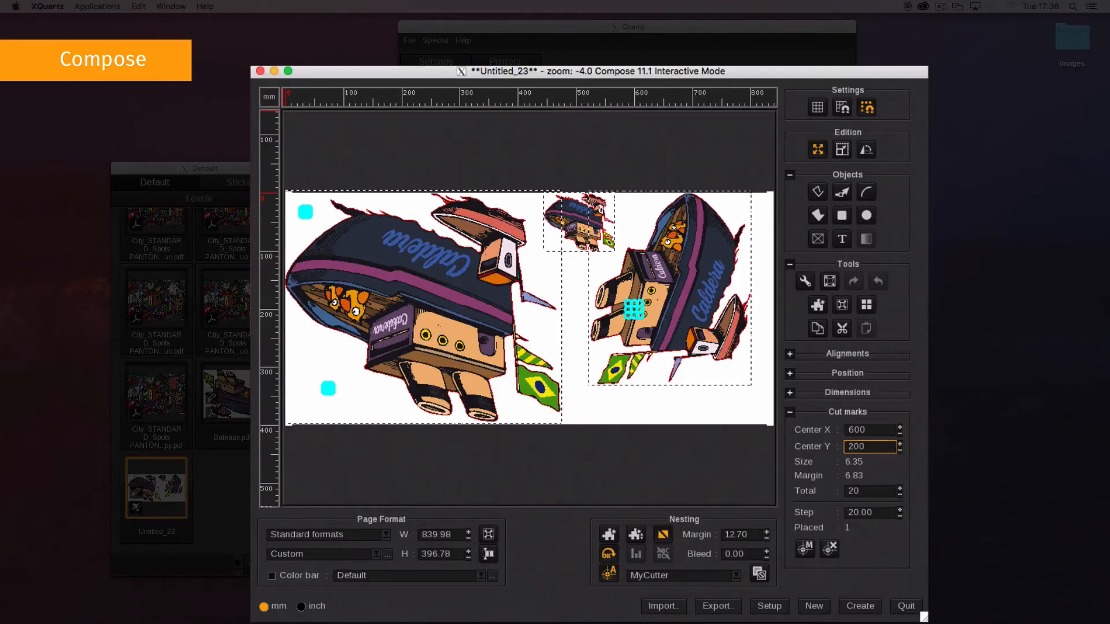
key(Delete)
text(10)
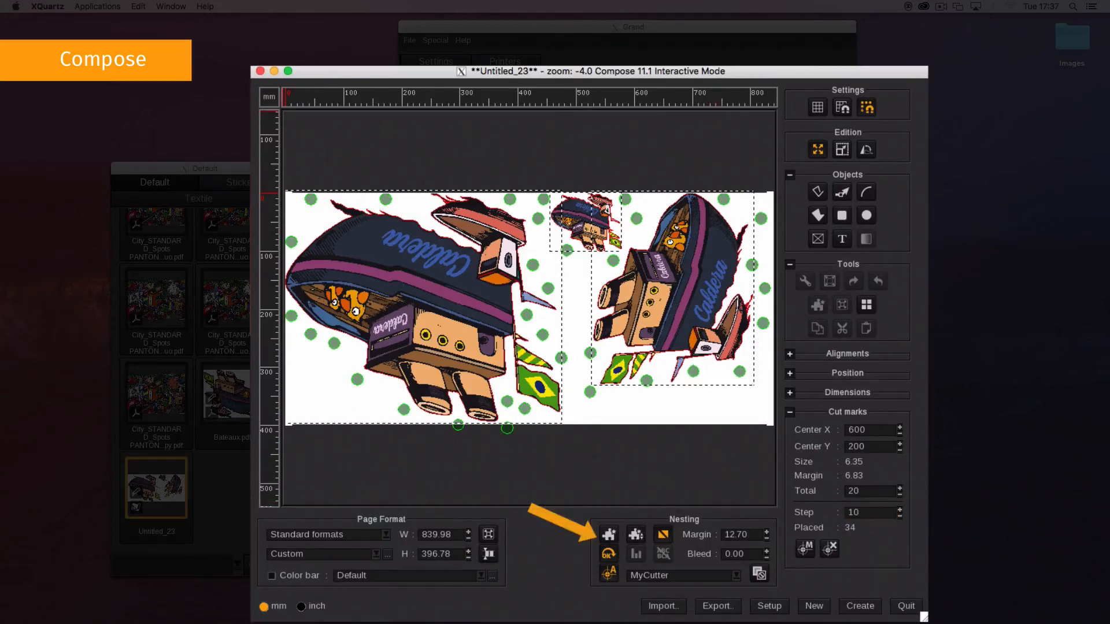
Step: Auto-nest the ship images among 53 cut marks and show the creation options
click(634, 534)
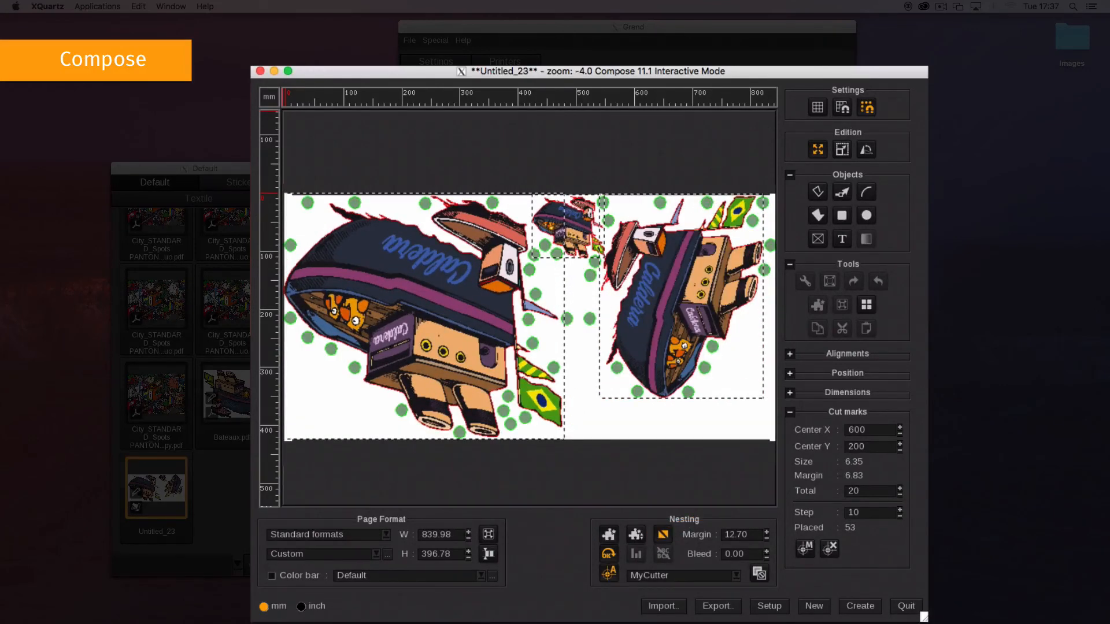
click(858, 606)
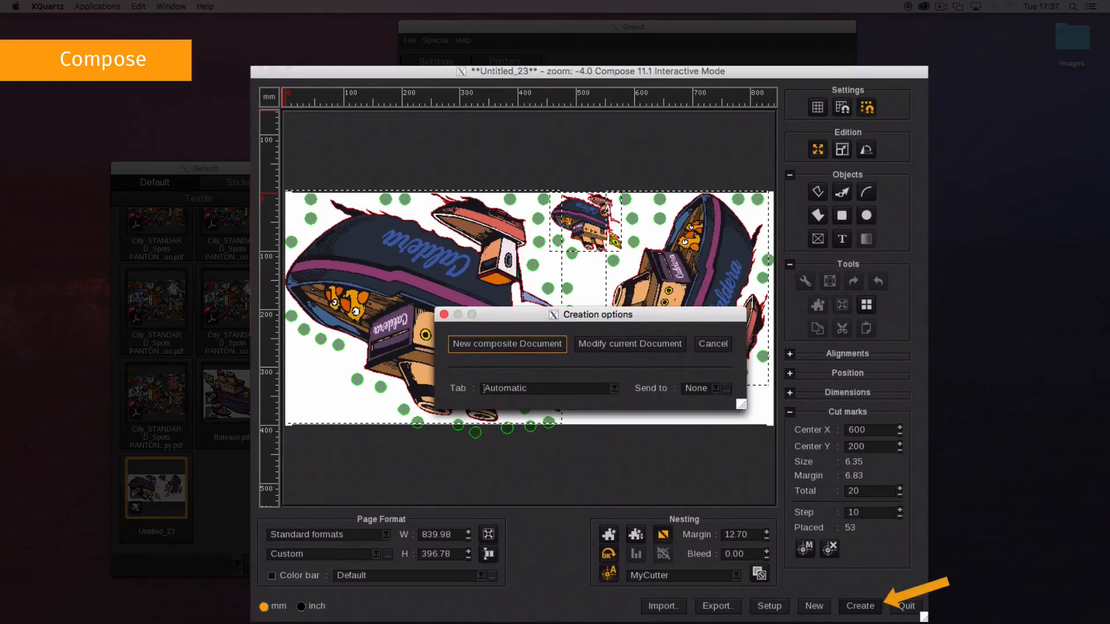